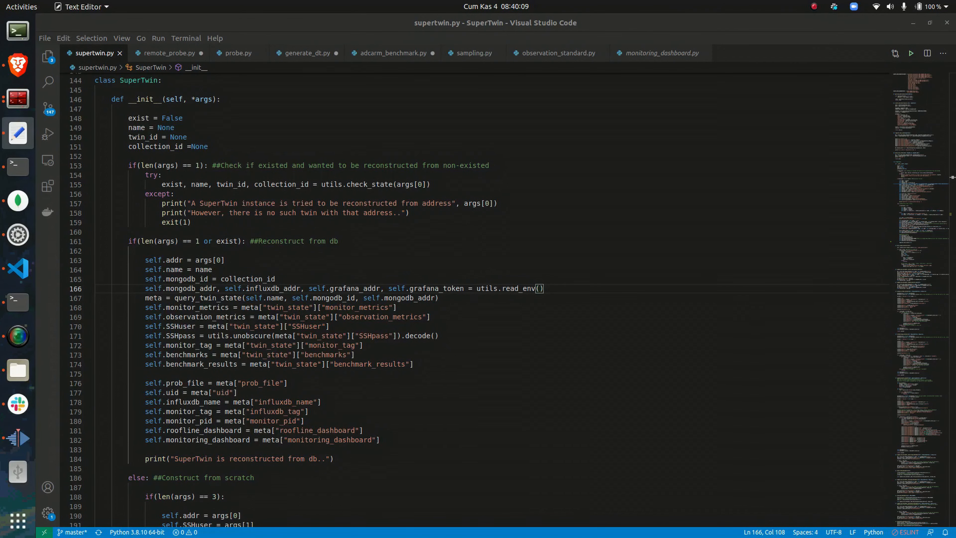
{"action": "mouse_move", "coordinate": [433, 328]}
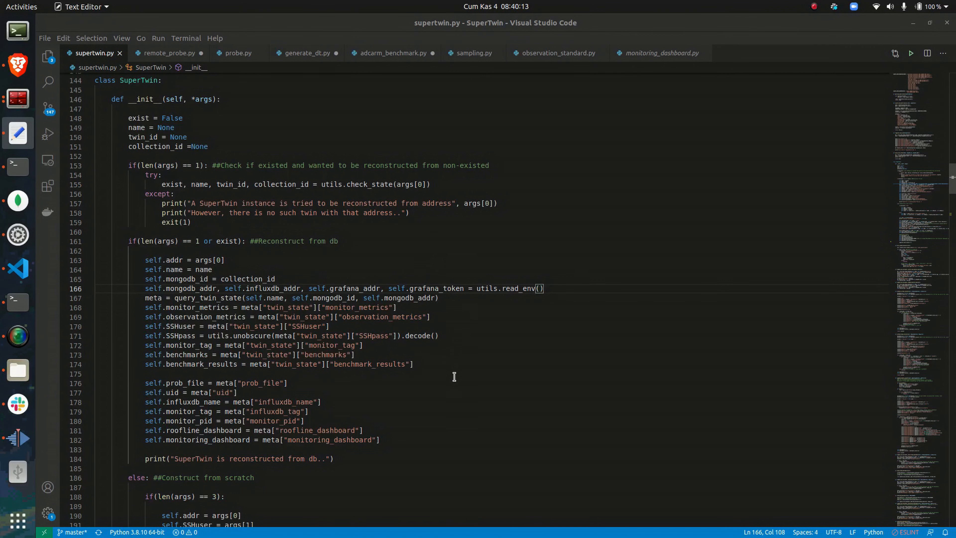
- Scroll down through supertwin.py to read its remaining code
{"action": "scroll", "scroll_direction": "down", "scroll_amount": 3}
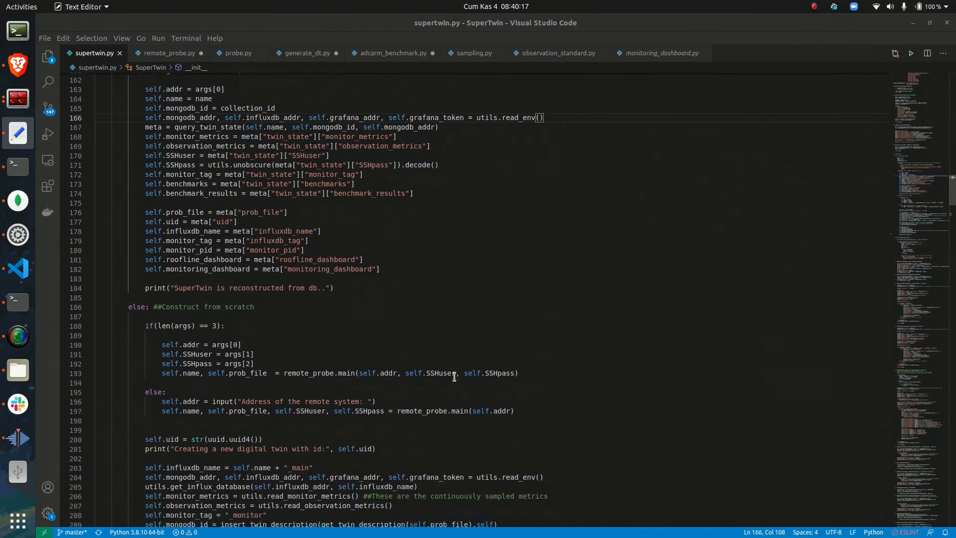
{"action": "scroll", "scroll_direction": "down", "scroll_amount": 3}
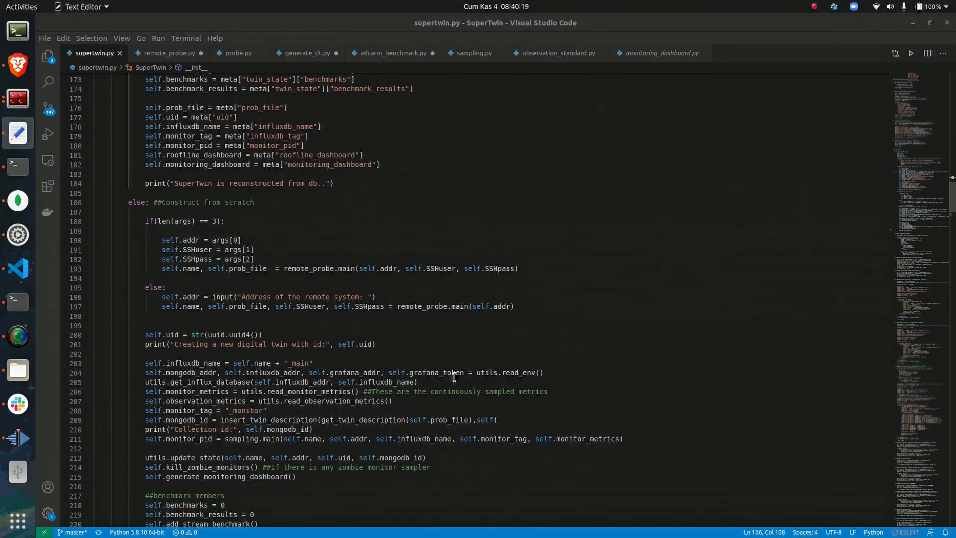
{"action": "scroll", "scroll_direction": "down", "scroll_amount": 3}
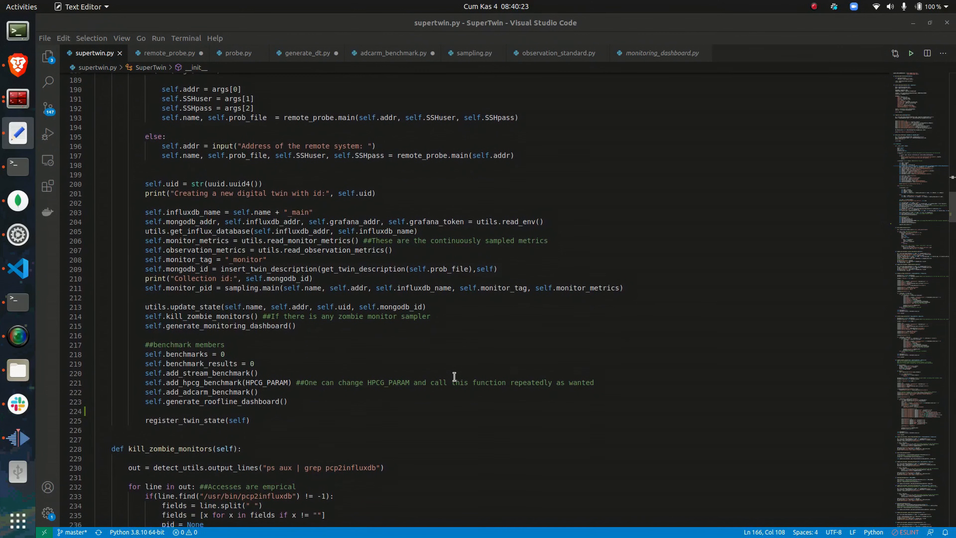
{"action": "scroll", "scroll_direction": "down", "scroll_amount": 3}
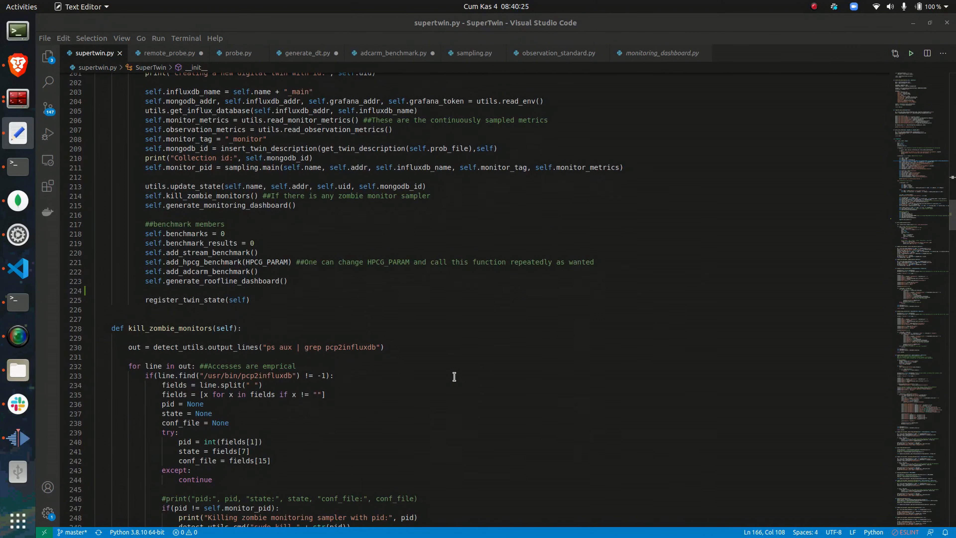
{"action": "scroll", "scroll_direction": "down", "scroll_amount": 3}
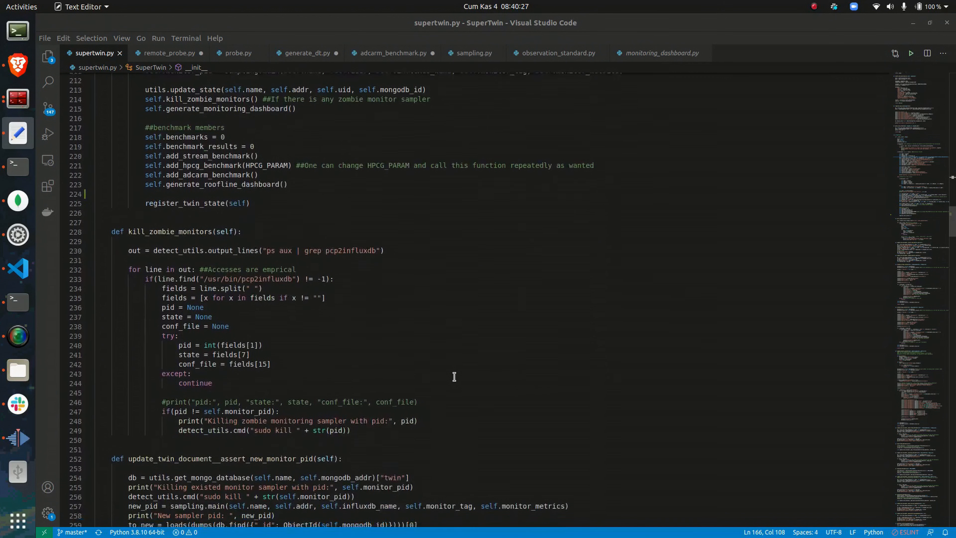
{"action": "scroll", "scroll_direction": "down", "scroll_amount": 3}
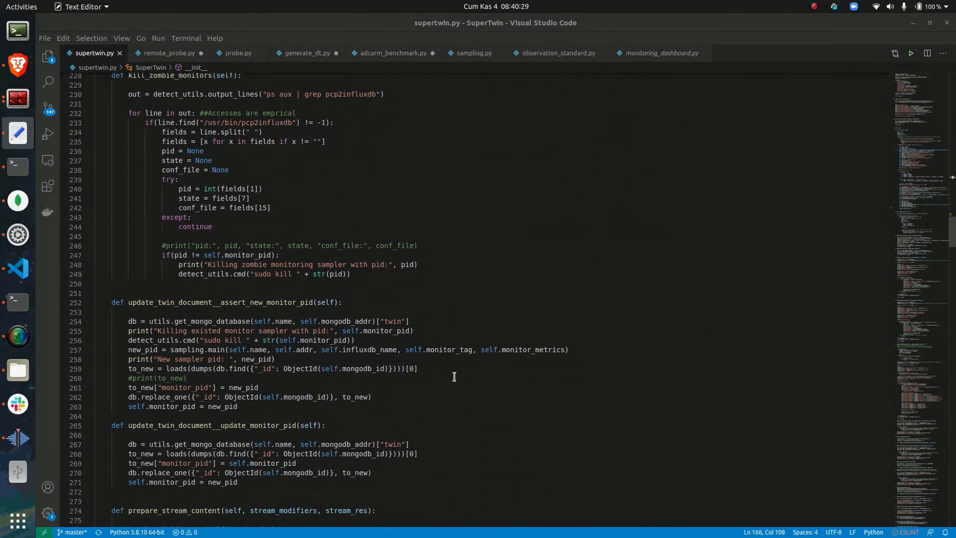
- Switch to remote_probe.py and read its main function with the SSH probing commands
{"action": "left_click", "coordinate": [169, 53]}
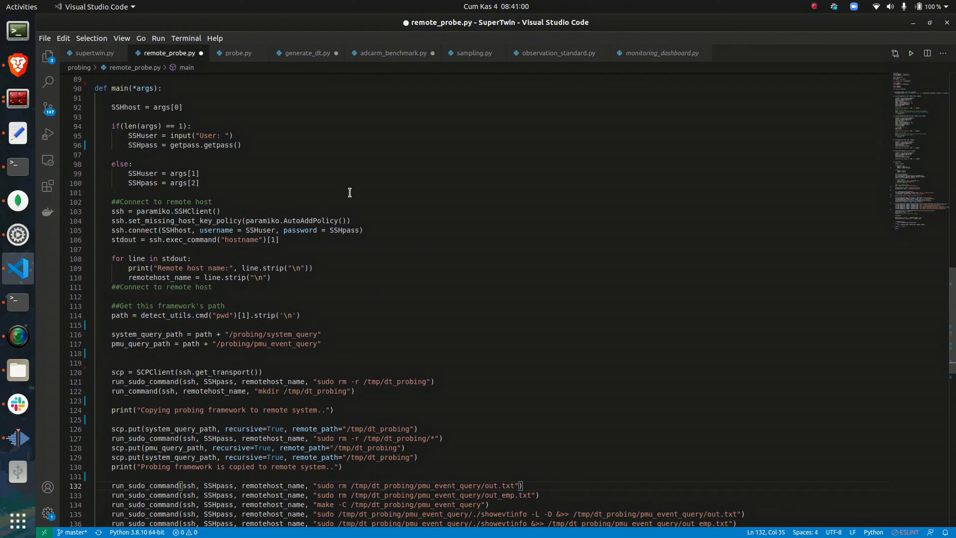
{"action": "scroll", "scroll_direction": "down", "scroll_amount": 3}
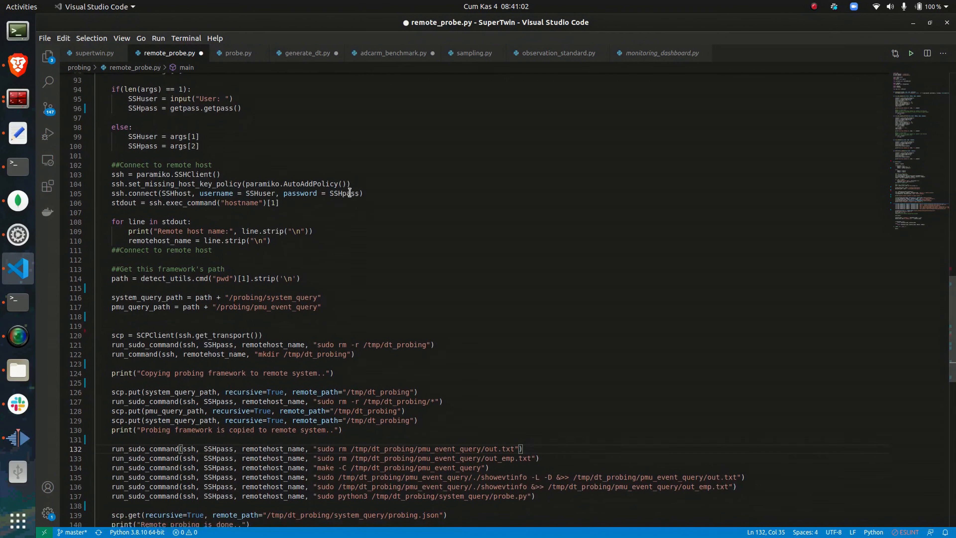
{"action": "scroll", "scroll_direction": "down", "scroll_amount": 3}
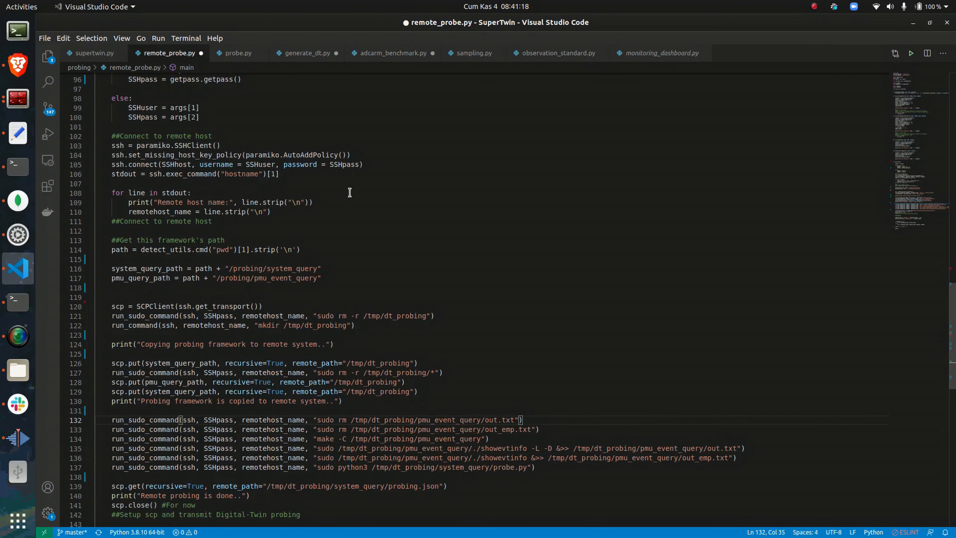
- Switch to generate_dt.py and scroll up through add_proc, add_network and add_subnets
{"action": "left_click", "coordinate": [305, 54]}
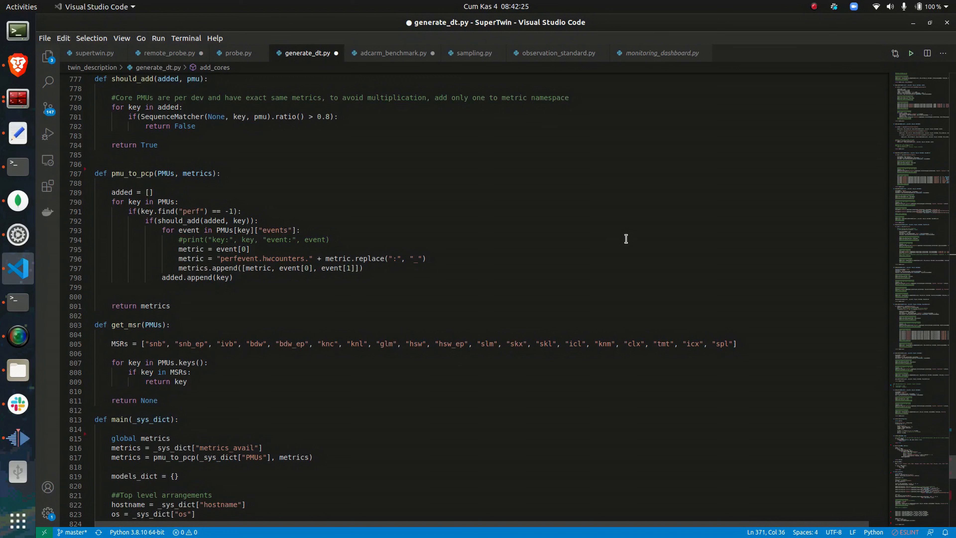
{"action": "scroll", "scroll_direction": "up", "scroll_amount": 3}
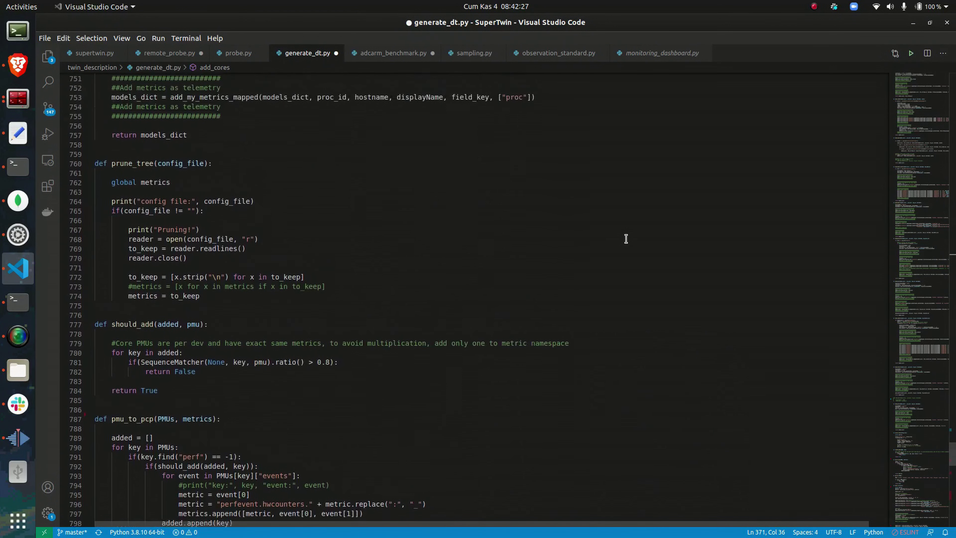
{"action": "scroll", "scroll_direction": "up", "scroll_amount": 3}
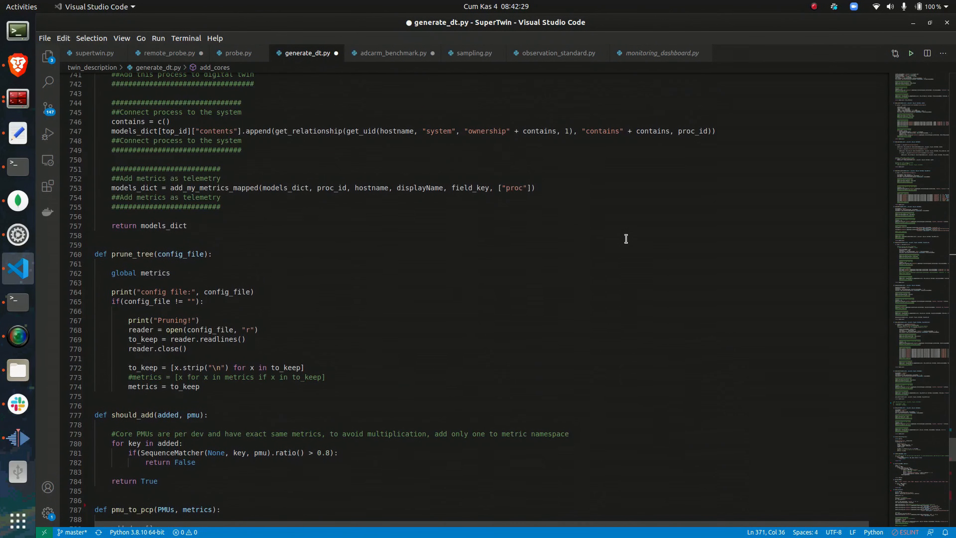
{"action": "scroll", "scroll_direction": "up", "scroll_amount": 3}
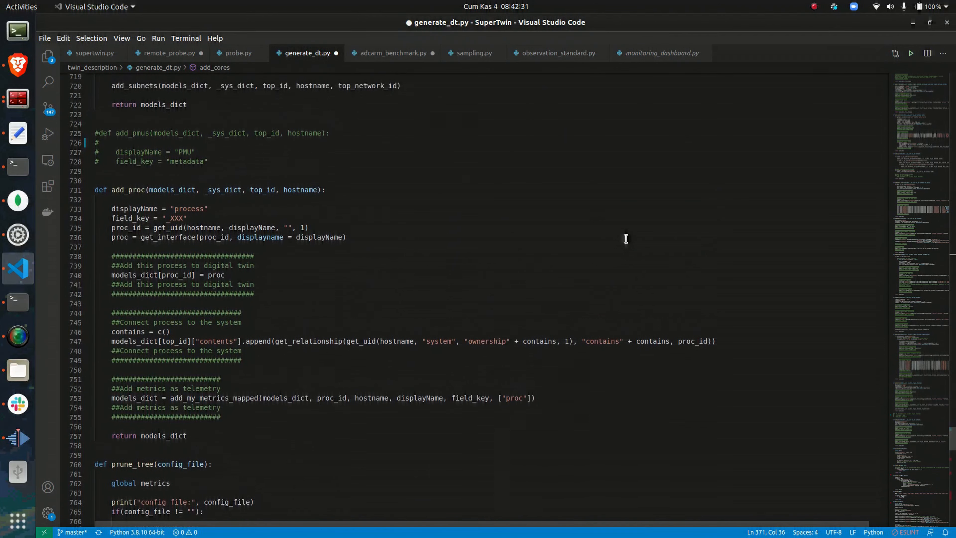
{"action": "scroll", "scroll_direction": "up", "scroll_amount": 3}
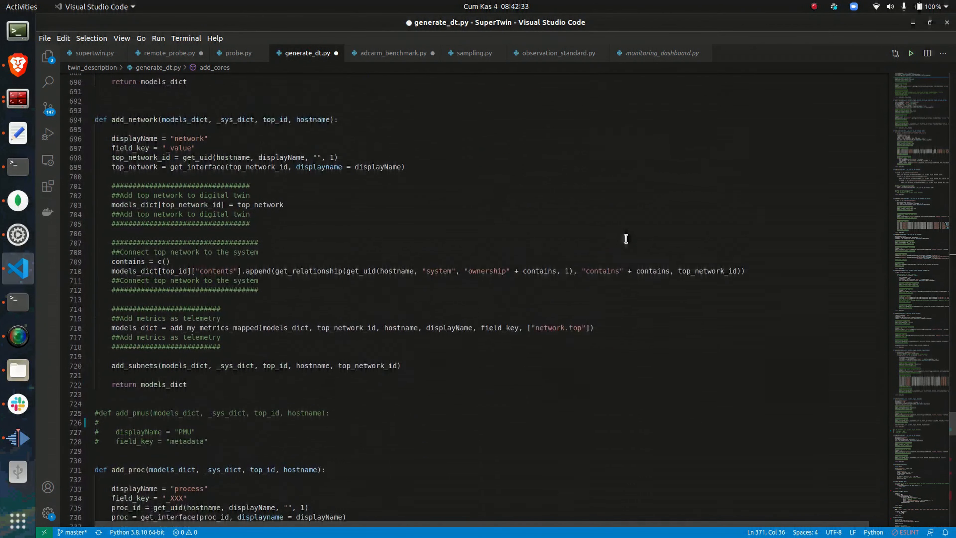
{"action": "scroll", "scroll_direction": "up", "scroll_amount": 3}
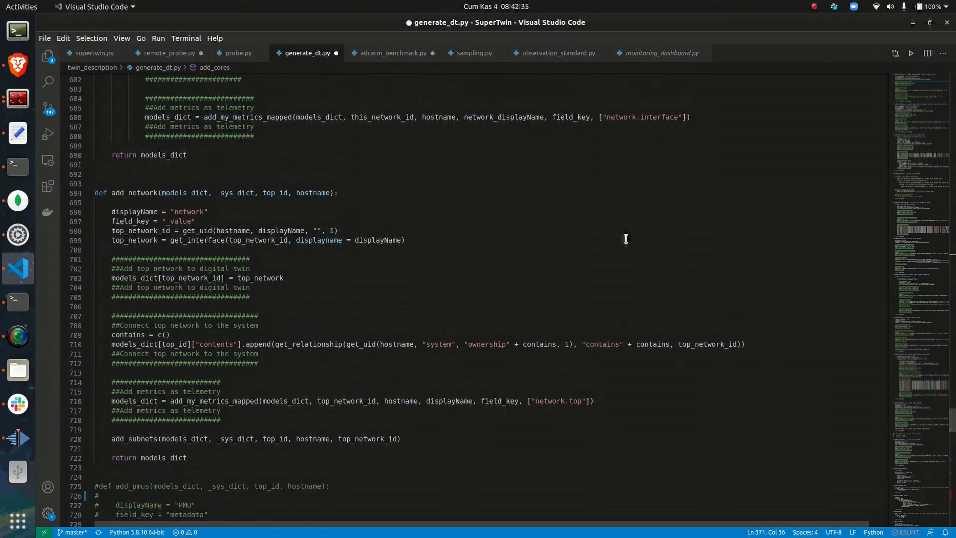
{"action": "scroll", "scroll_direction": "up", "scroll_amount": 3}
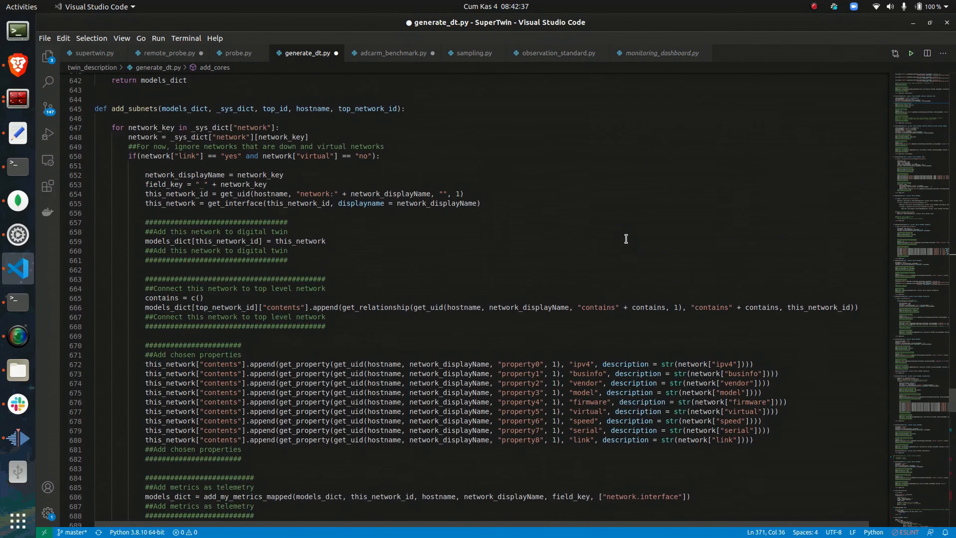
{"action": "scroll", "scroll_direction": "up", "scroll_amount": 3}
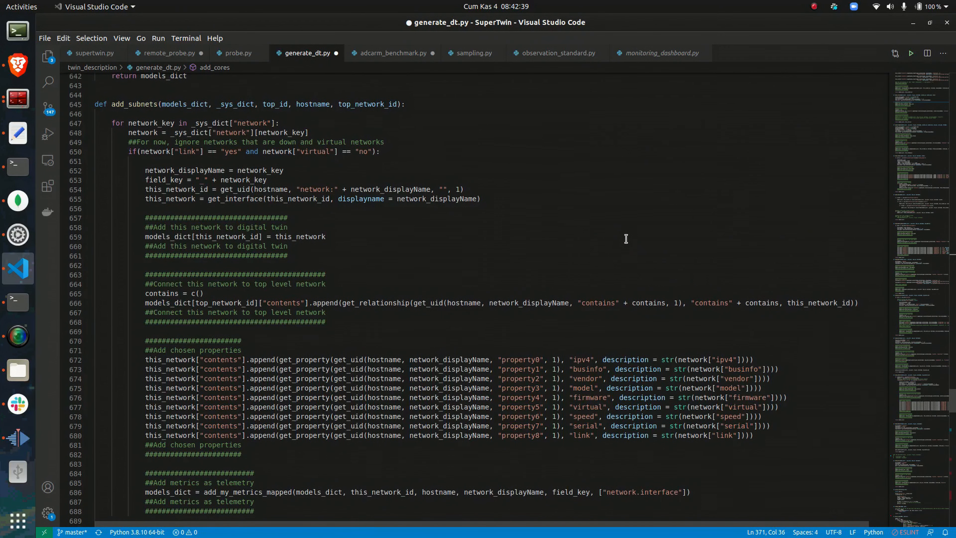
{"action": "scroll", "scroll_direction": "up", "scroll_amount": 3}
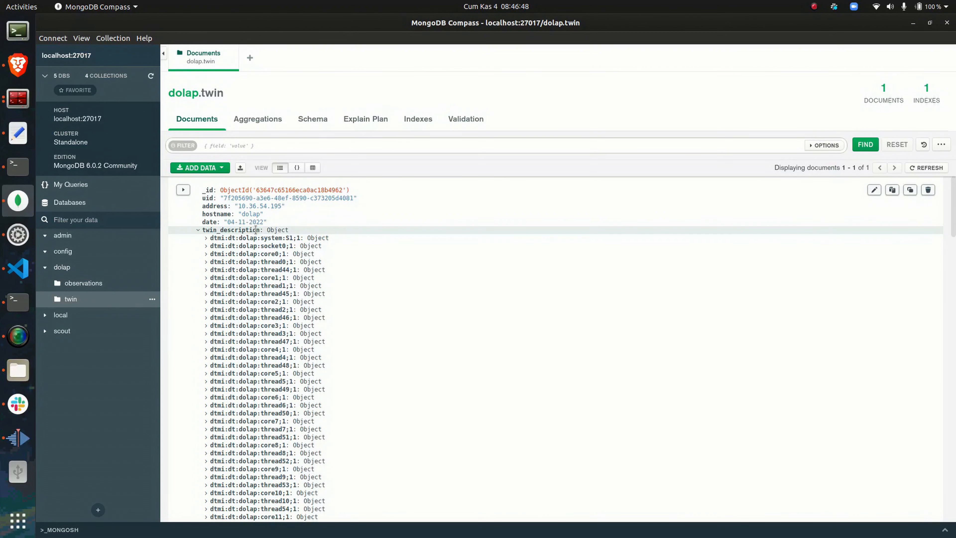
- Expand the system entry and its contents array to reveal os, arch, kernel and MSR properties
{"action": "left_click", "coordinate": [207, 238]}
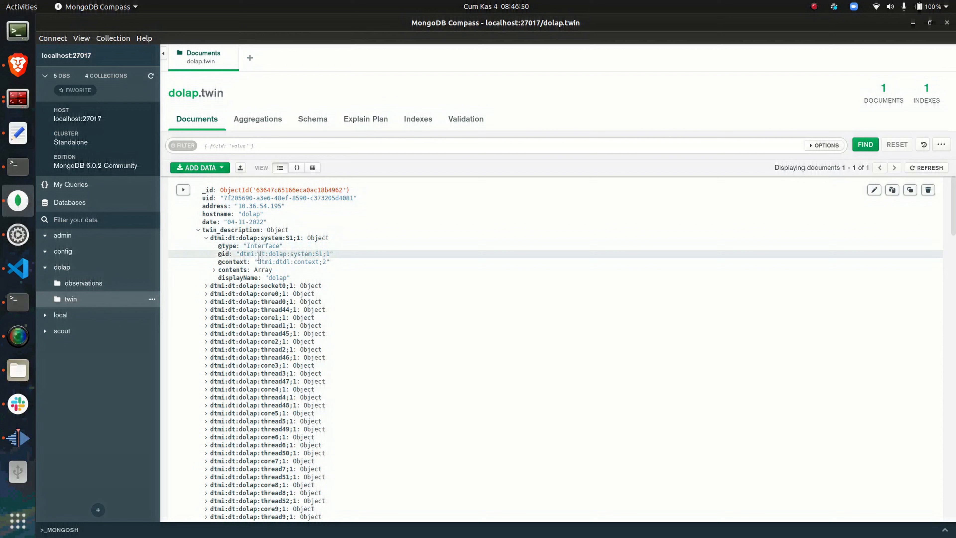
{"action": "left_click", "coordinate": [214, 270]}
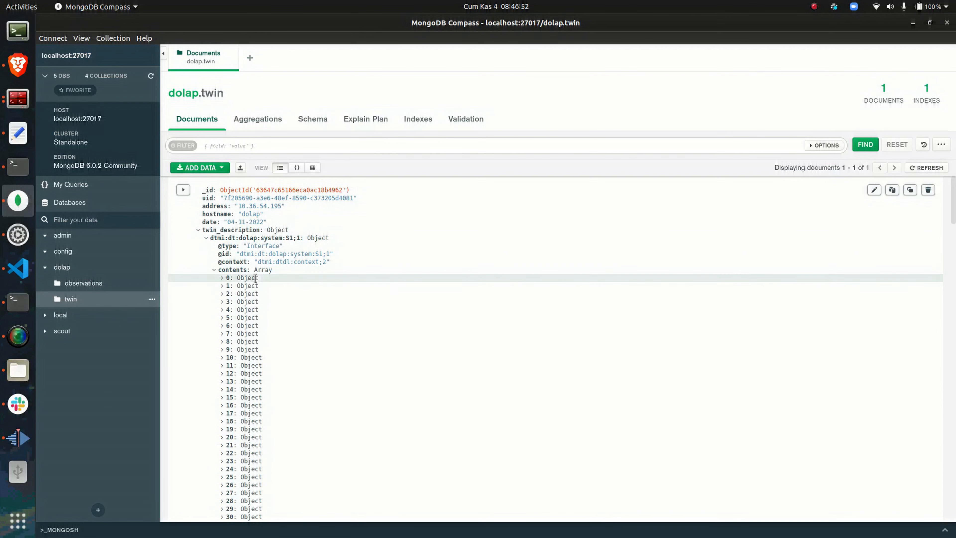
{"action": "left_click", "coordinate": [222, 278]}
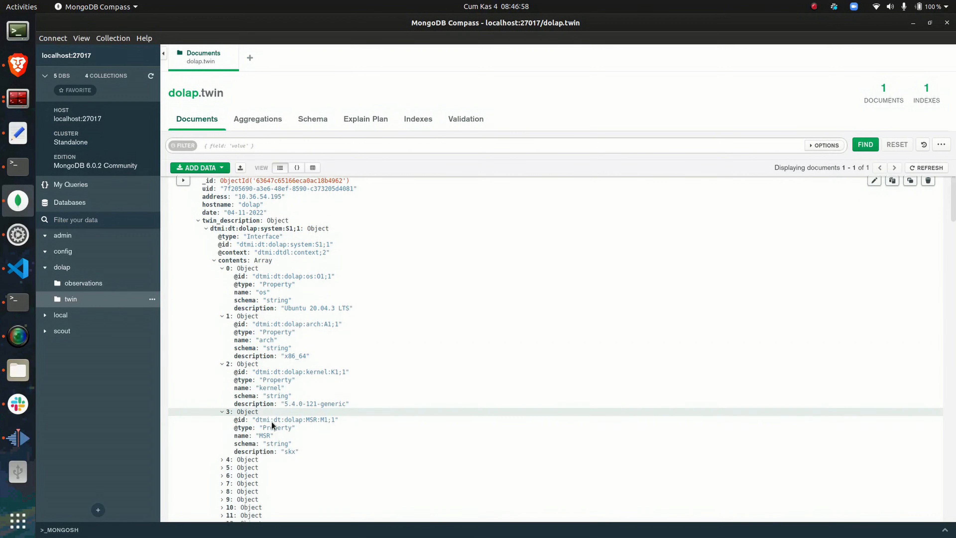
{"action": "scroll", "scroll_direction": "down", "scroll_amount": 3}
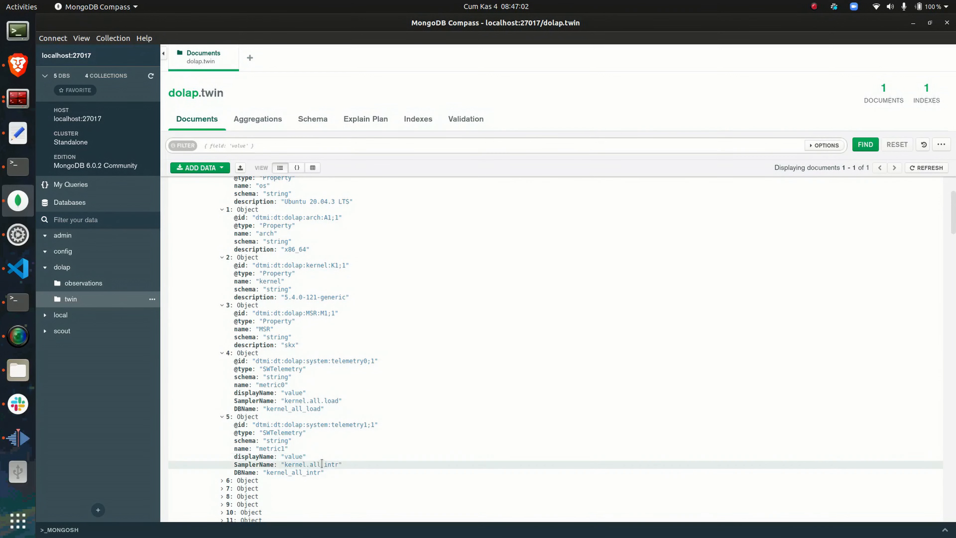
{"action": "left_click", "coordinate": [17, 336]}
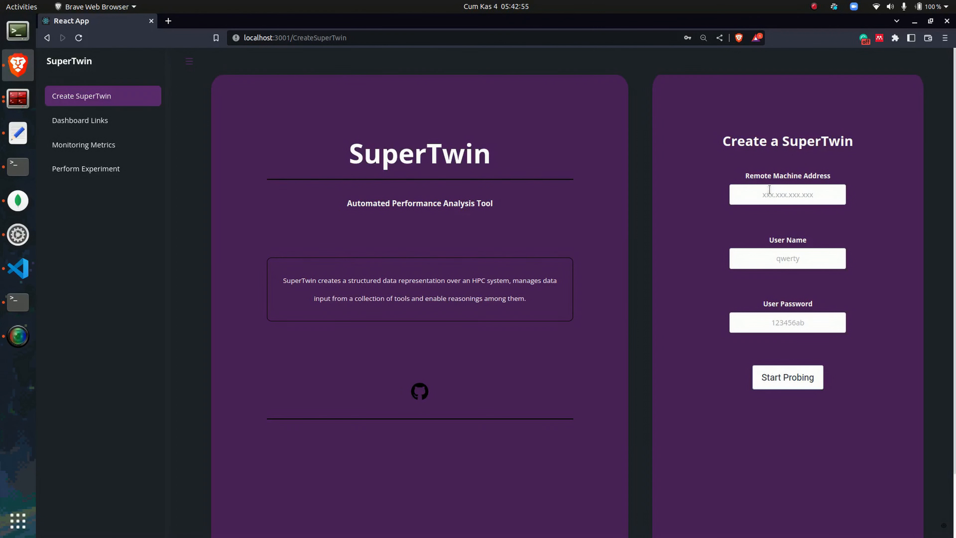
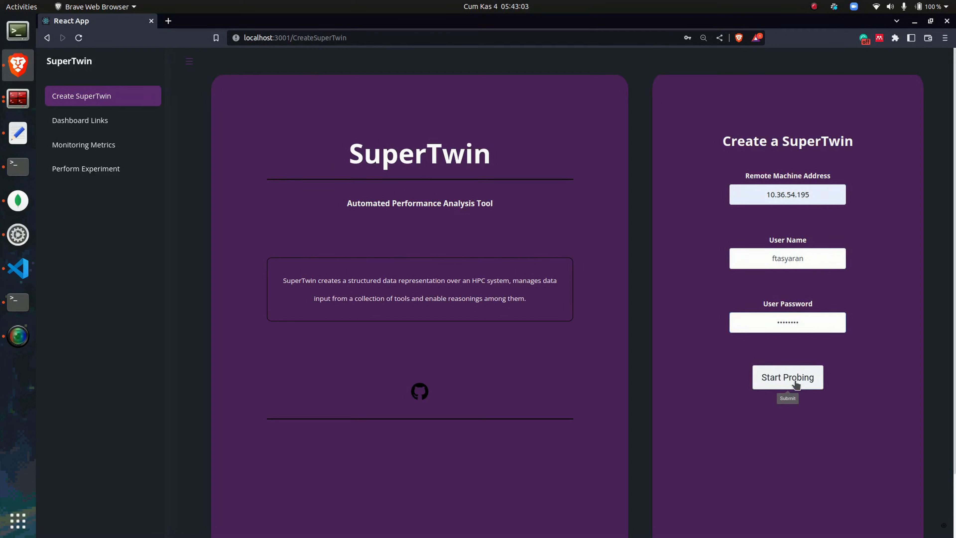
{"action": "left_click", "coordinate": [787, 377]}
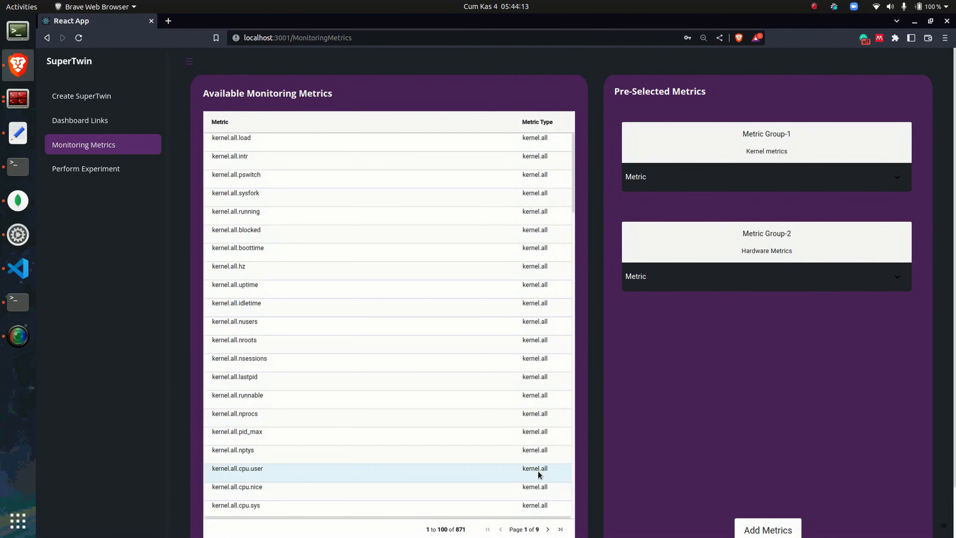
{"action": "mouse_move", "coordinate": [163, 194]}
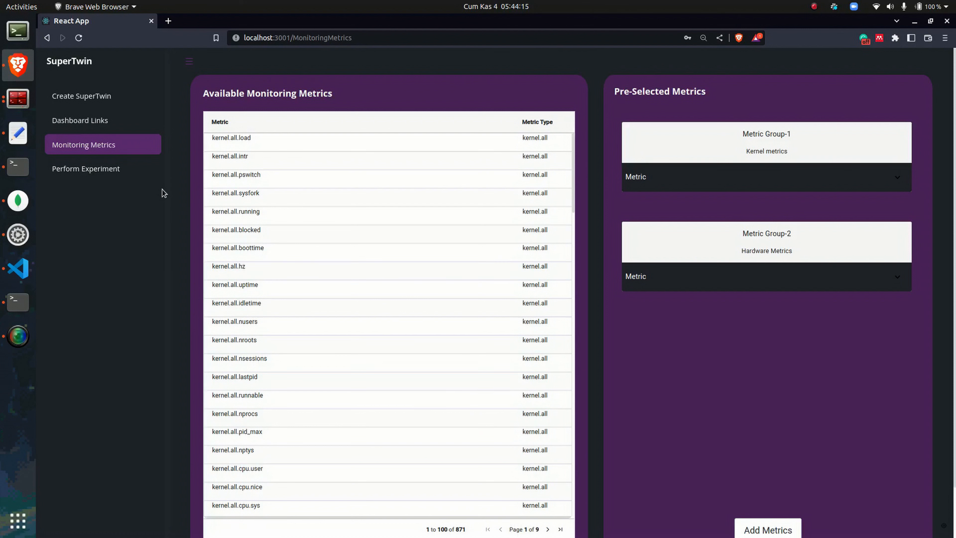
- Go to the Dashboard Links page listing the roofline and monitoring dashboards
{"action": "left_click", "coordinate": [80, 120]}
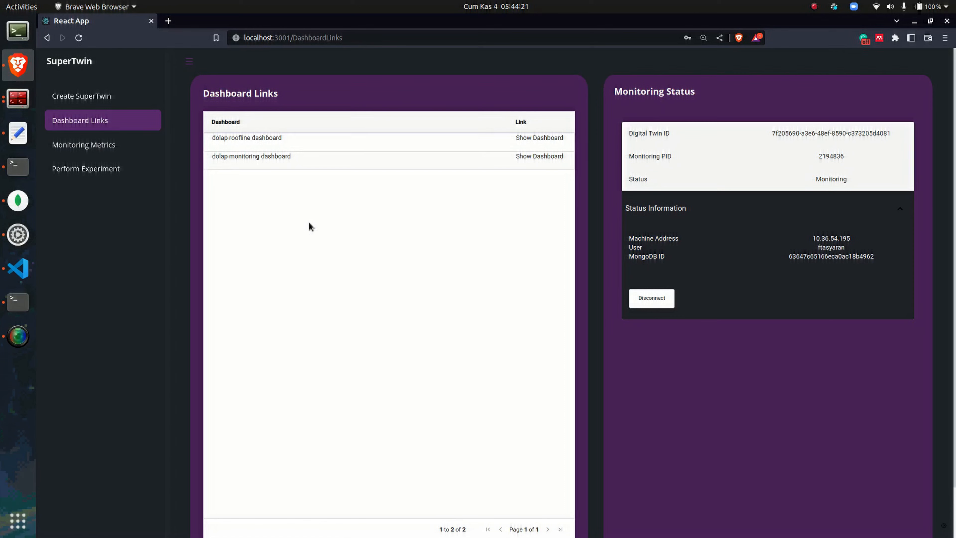
{"action": "mouse_move", "coordinate": [415, 202]}
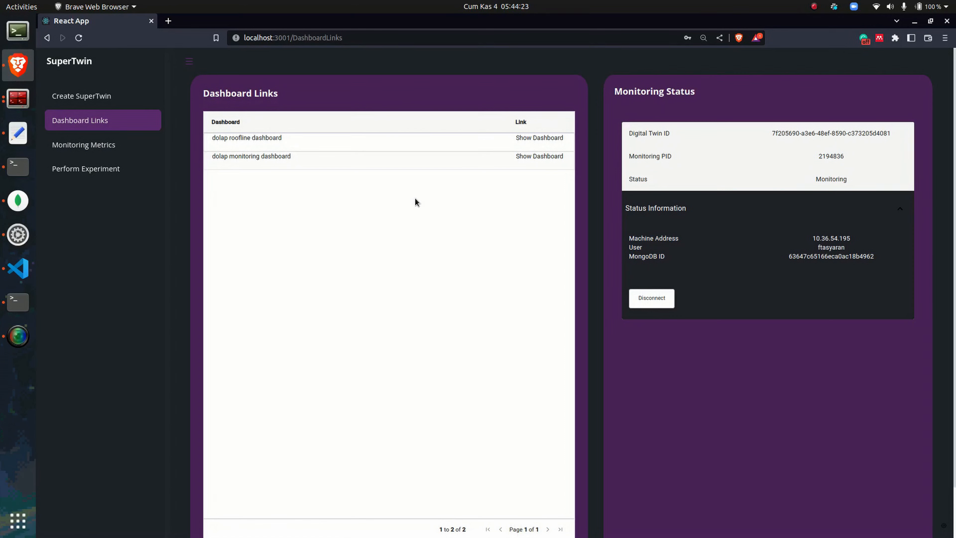
{"action": "mouse_move", "coordinate": [538, 137]}
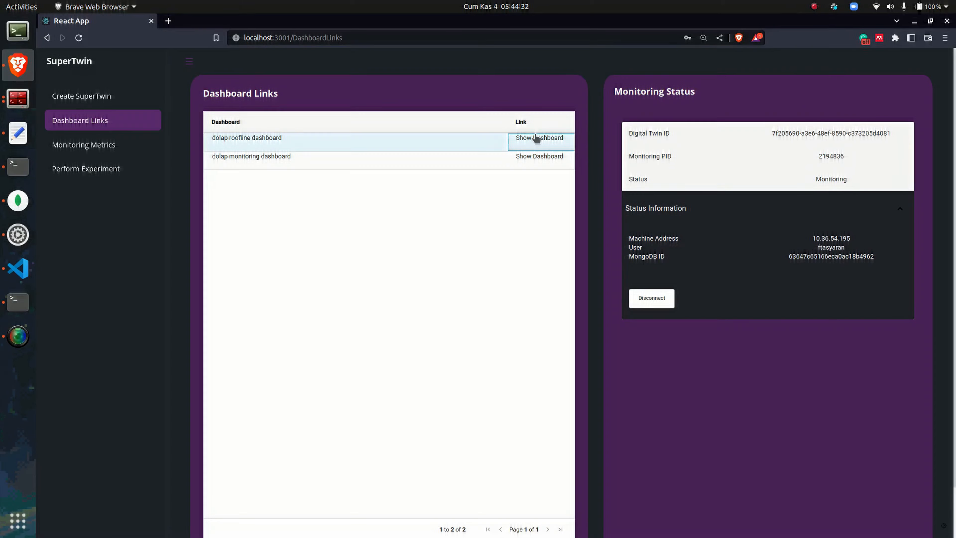
- Show the dolap roofline dashboard and filter the cache-aware roofline plot to 44thr
{"action": "left_click", "coordinate": [539, 137]}
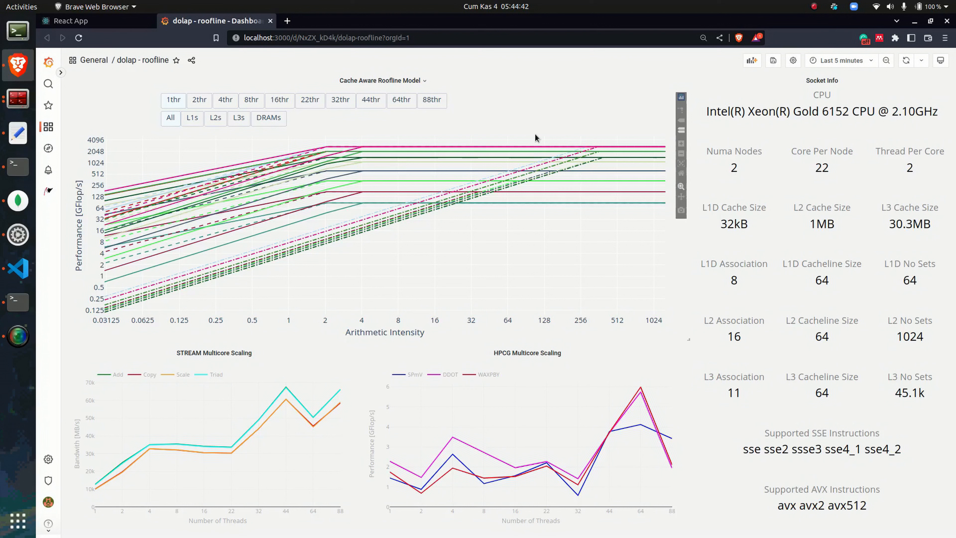
{"action": "mouse_move", "coordinate": [497, 159]}
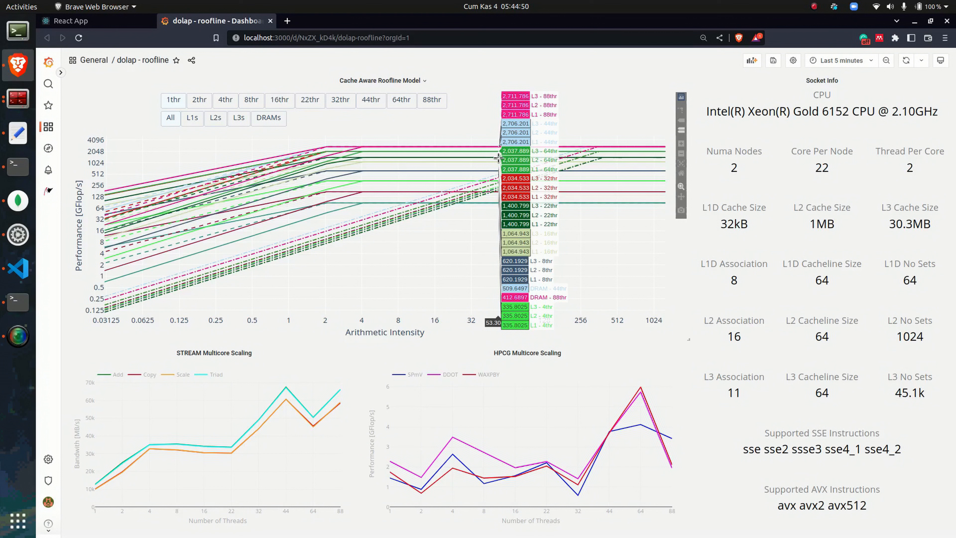
{"action": "mouse_move", "coordinate": [427, 85]}
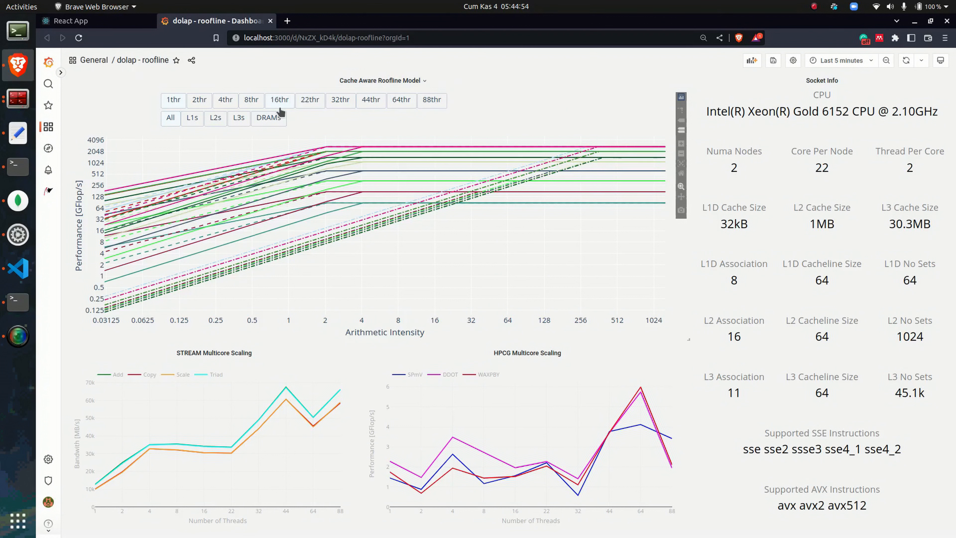
{"action": "left_click", "coordinate": [280, 99]}
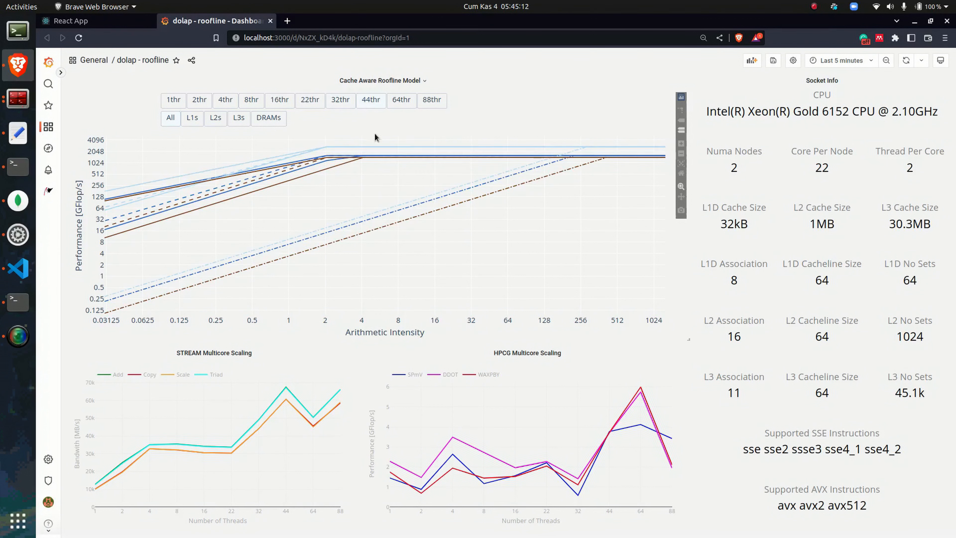
{"action": "mouse_move", "coordinate": [375, 150]}
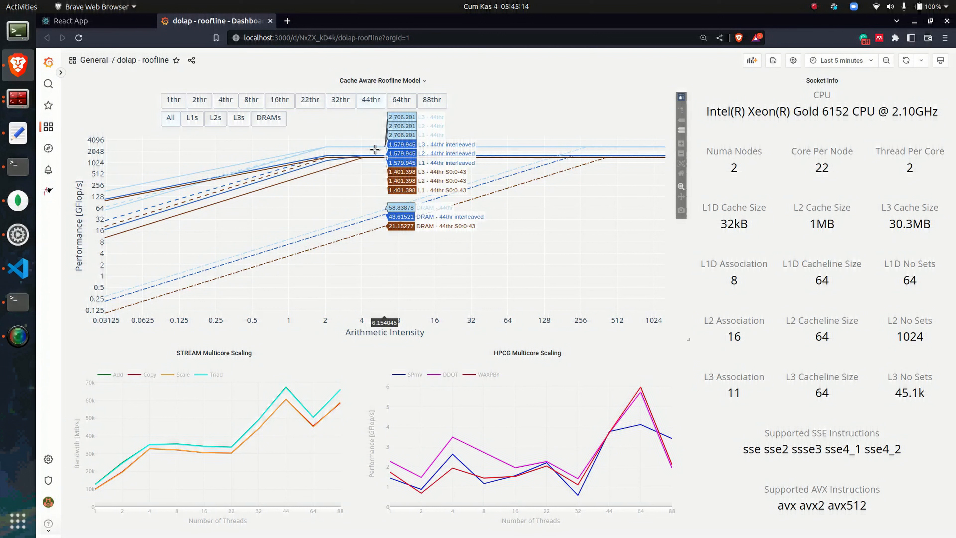